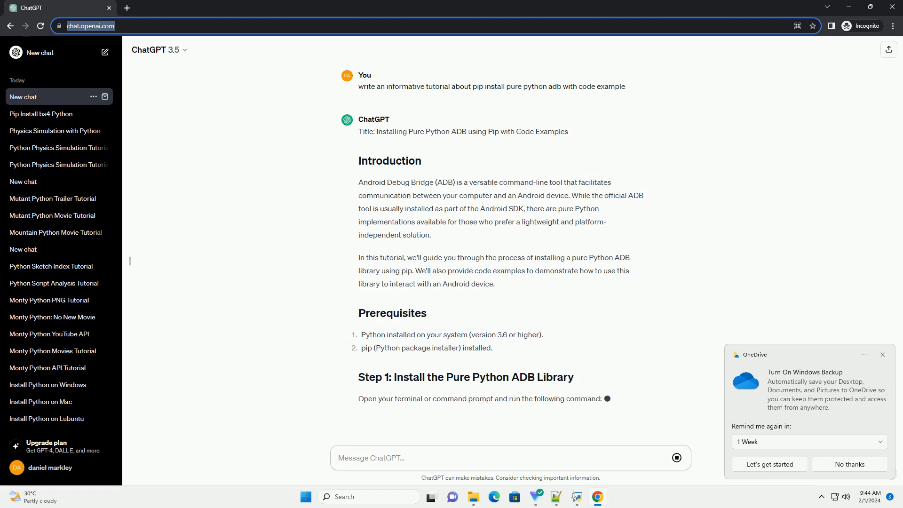
pyautogui.scroll(-3)
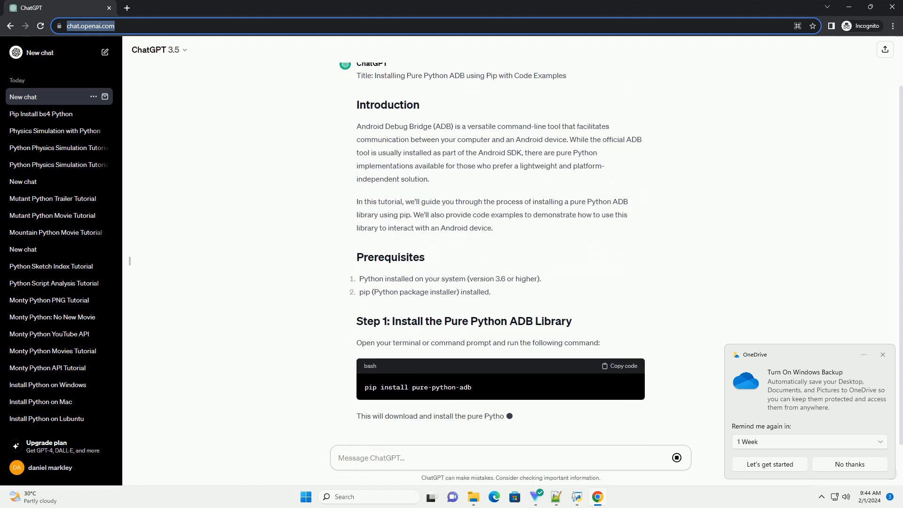
pyautogui.scroll(-3)
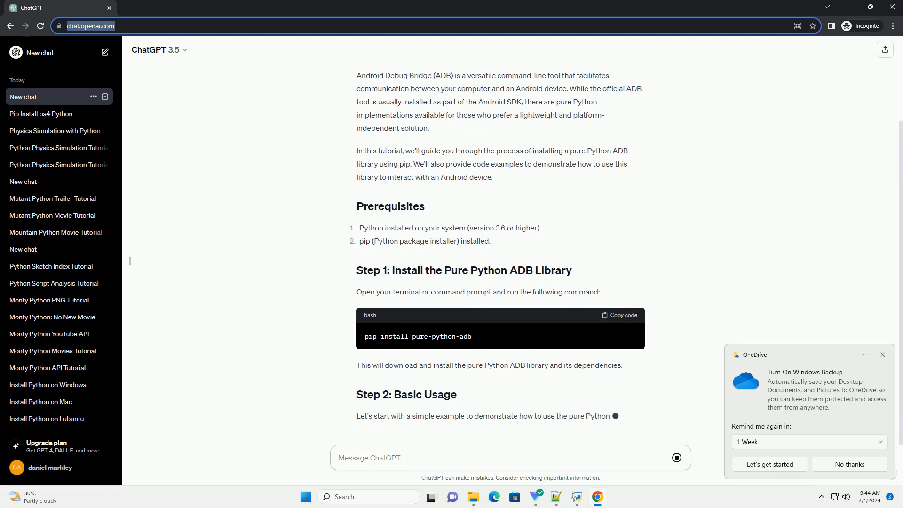
pyautogui.scroll(-3)
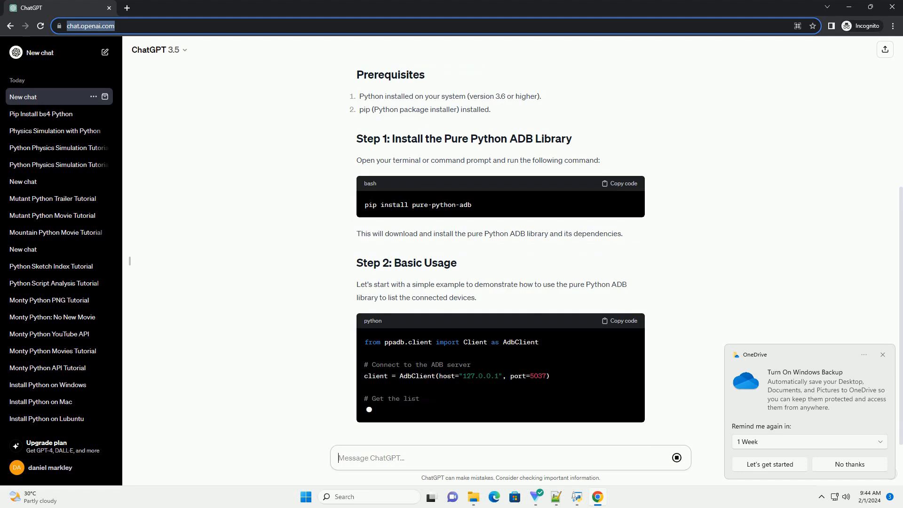
pyautogui.scroll(-3)
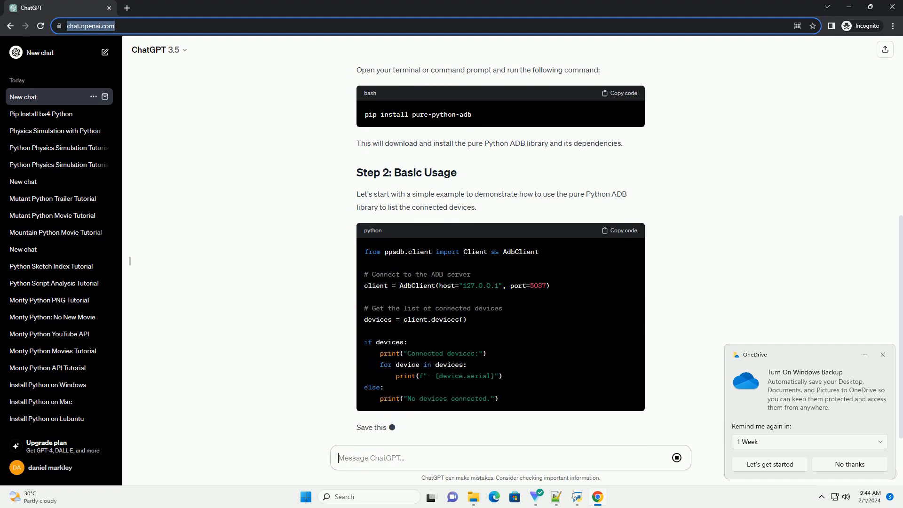
pyautogui.scroll(-3)
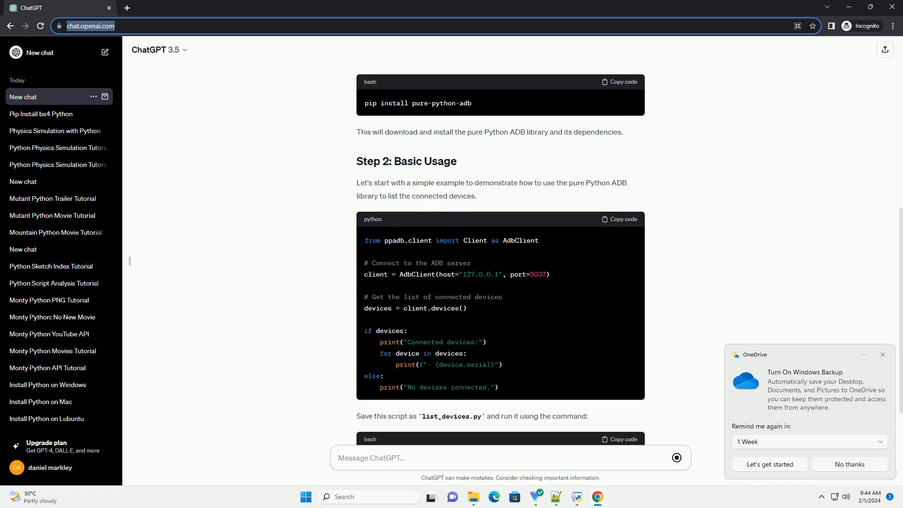
pyautogui.scroll(-3)
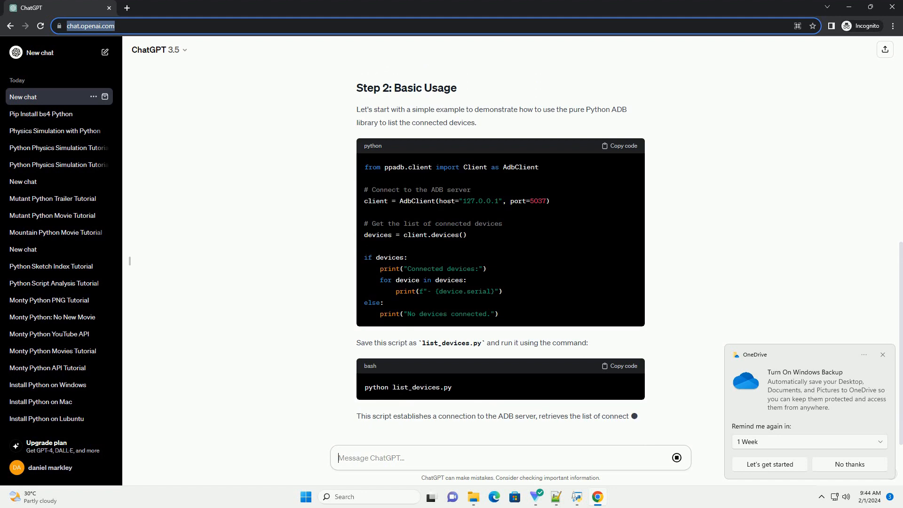
pyautogui.scroll(-3)
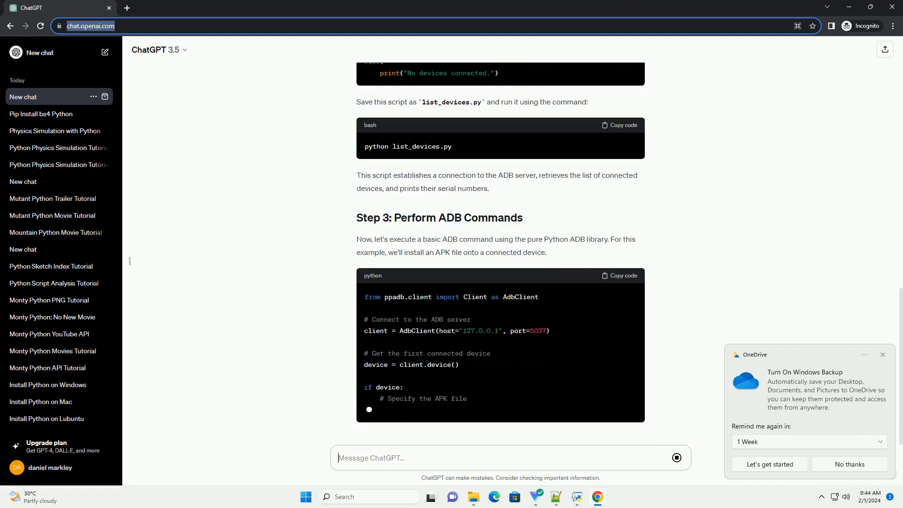
pyautogui.scroll(-3)
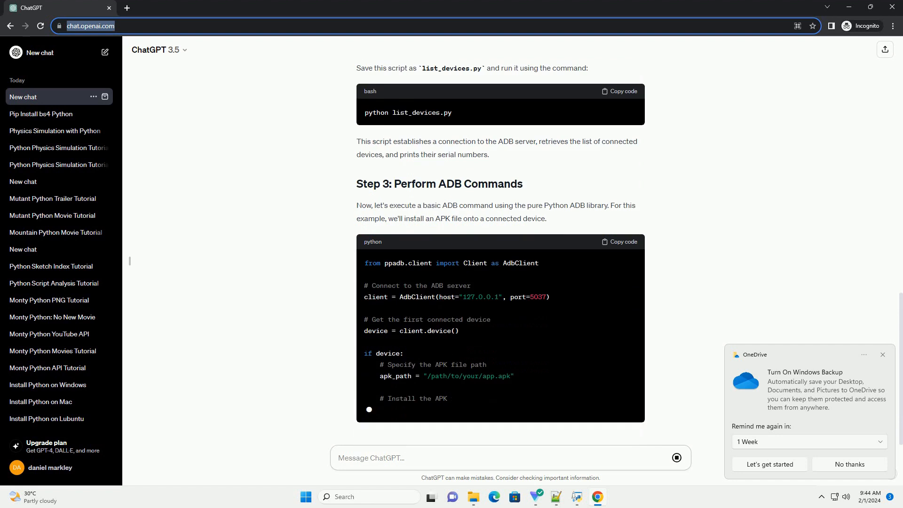
pyautogui.scroll(-3)
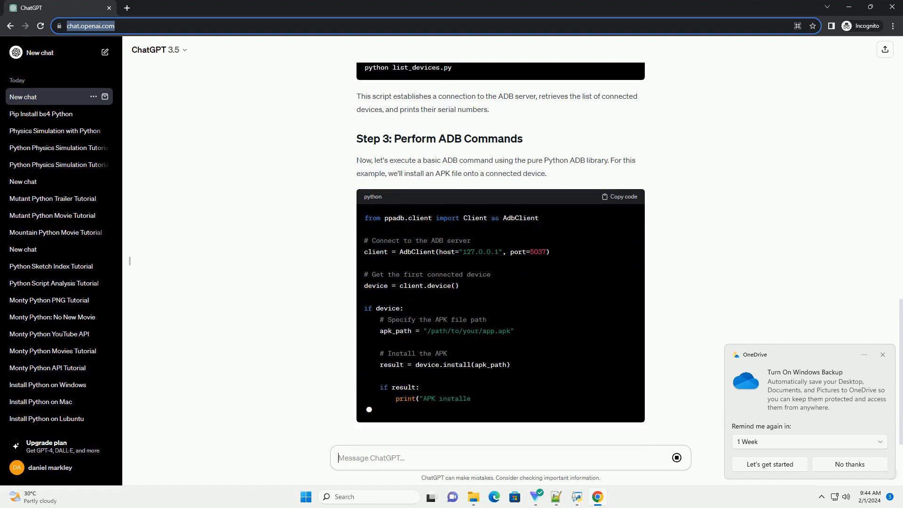
pyautogui.scroll(-3)
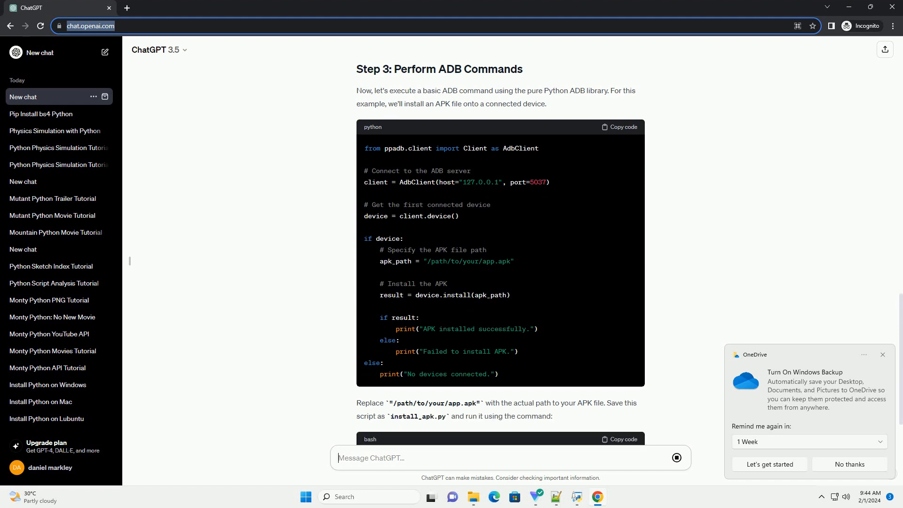
pyautogui.scroll(-3)
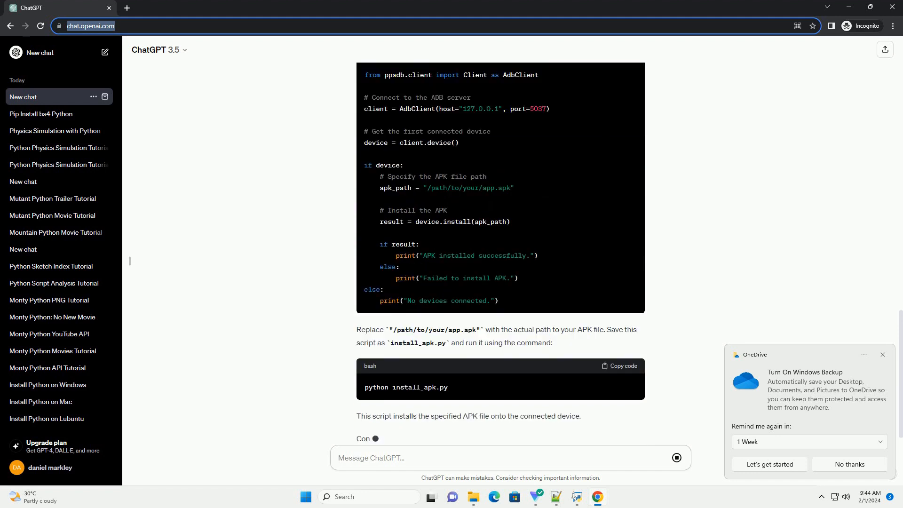